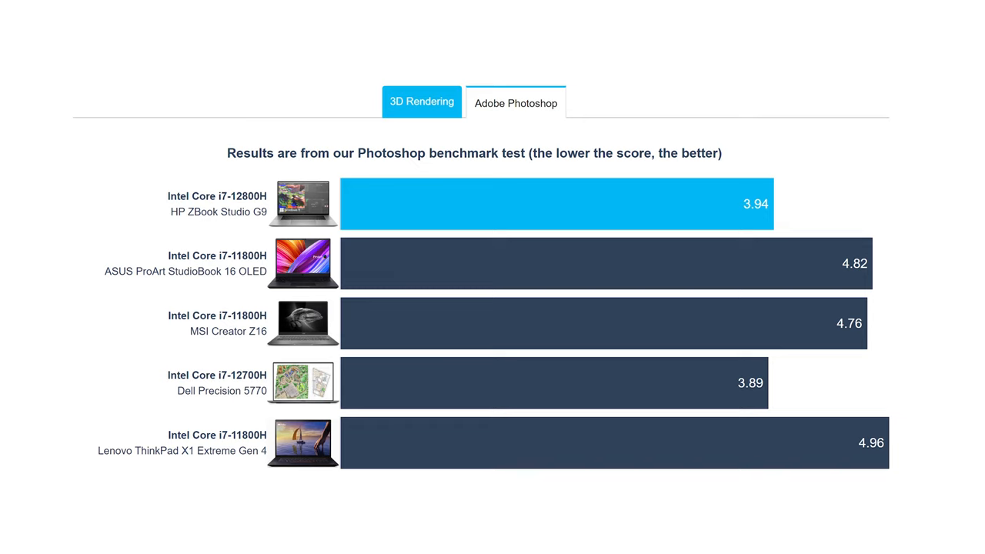
Step: Advance the review past the Photoshop and 3DMark Time Spy charts to the CPU stress test table
{"action": "left_click", "coordinate": [421, 101]}
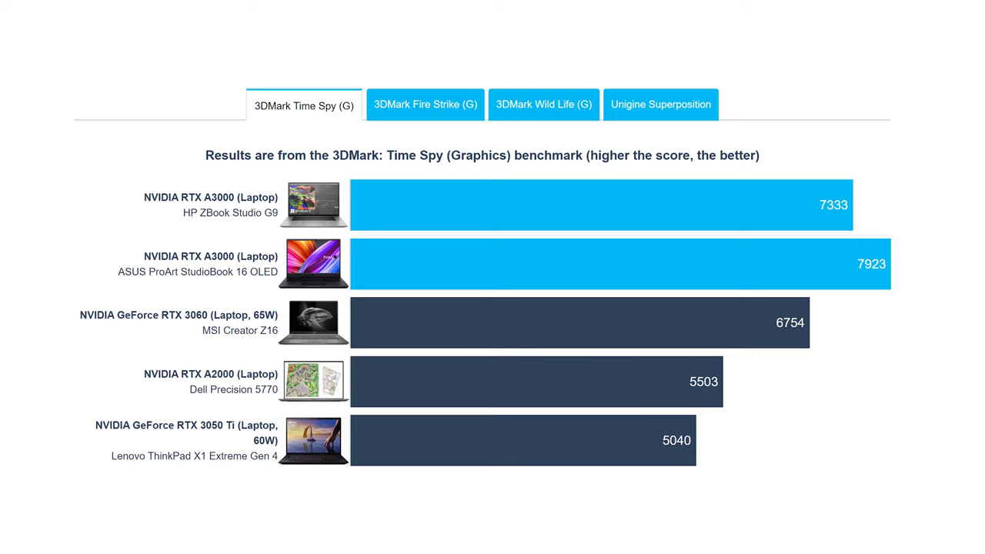
{"action": "scroll", "scroll_direction": "down", "scroll_amount": 3}
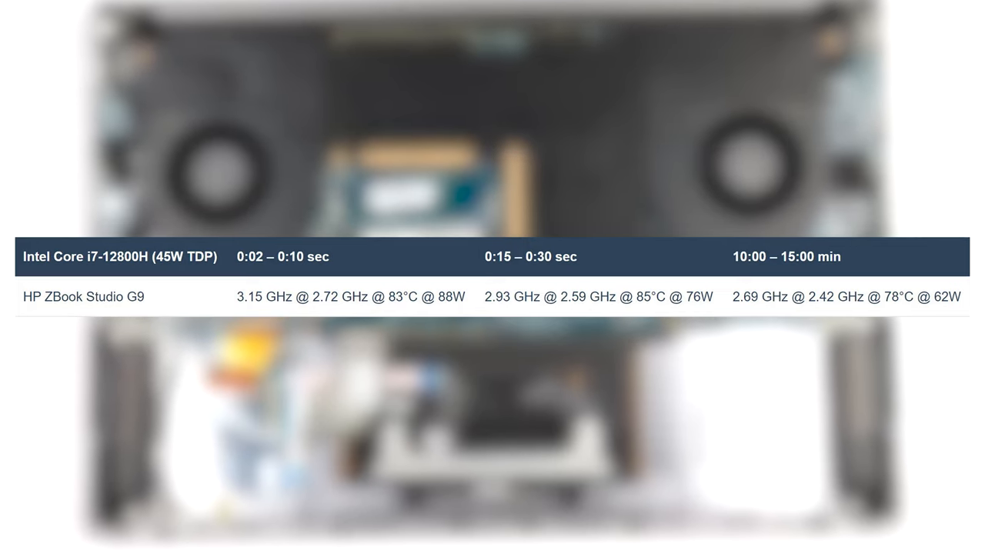